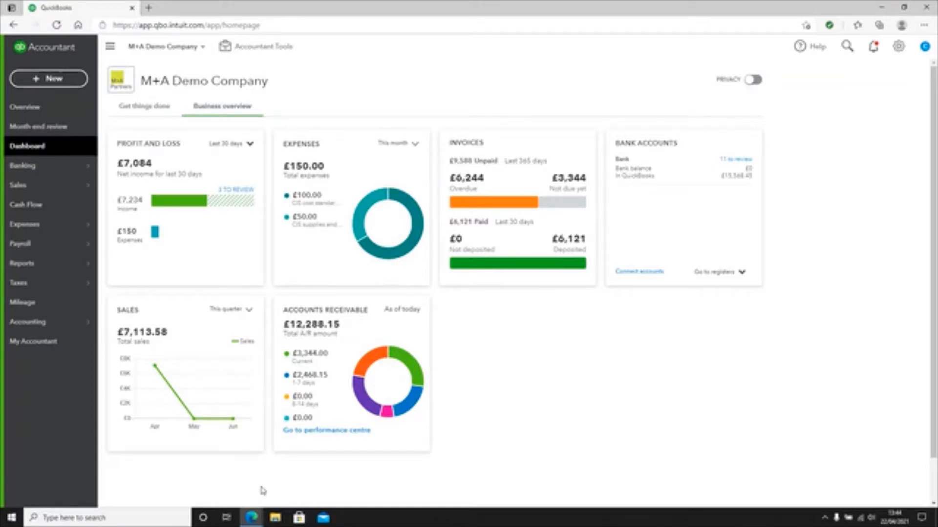
# Create a new blank supplier bill from the + New menu
pyautogui.click(48, 78)
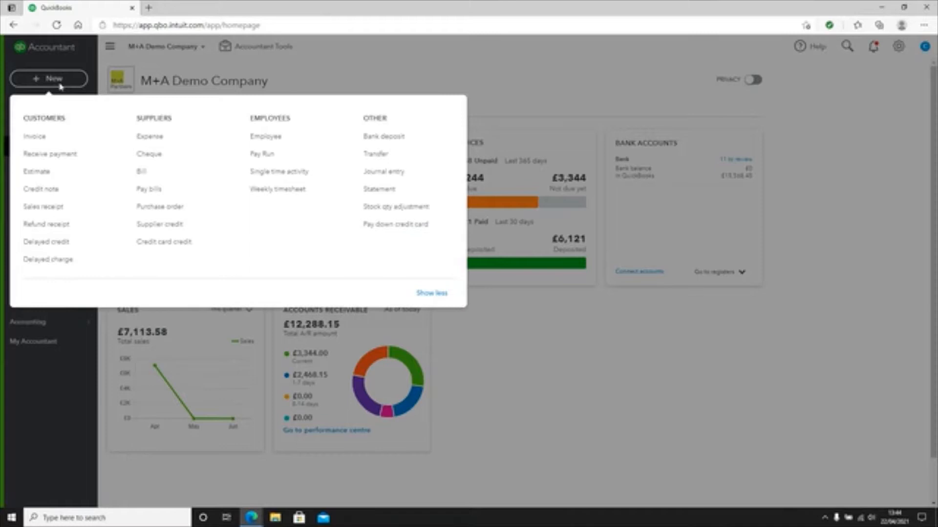
pyautogui.click(141, 171)
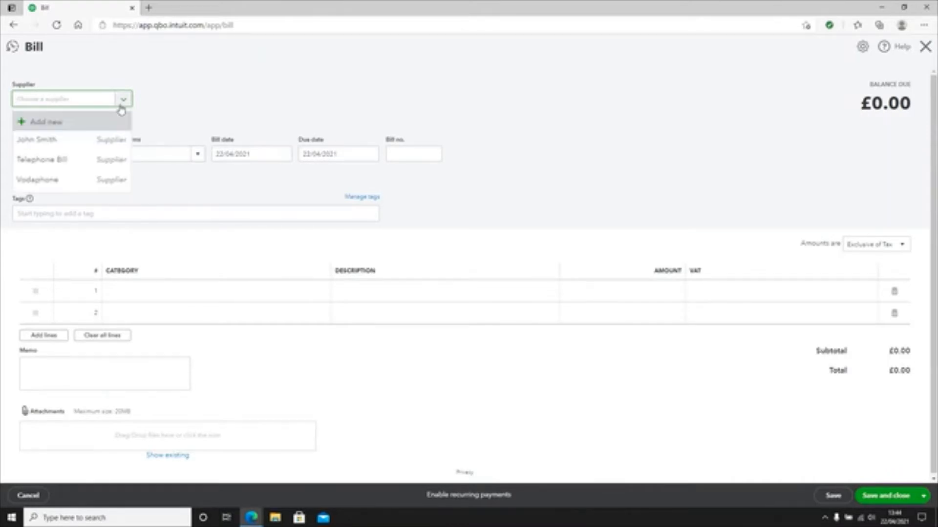
# Choose Vodafone as the bill's supplier and show the payment terms options
pyautogui.click(38, 180)
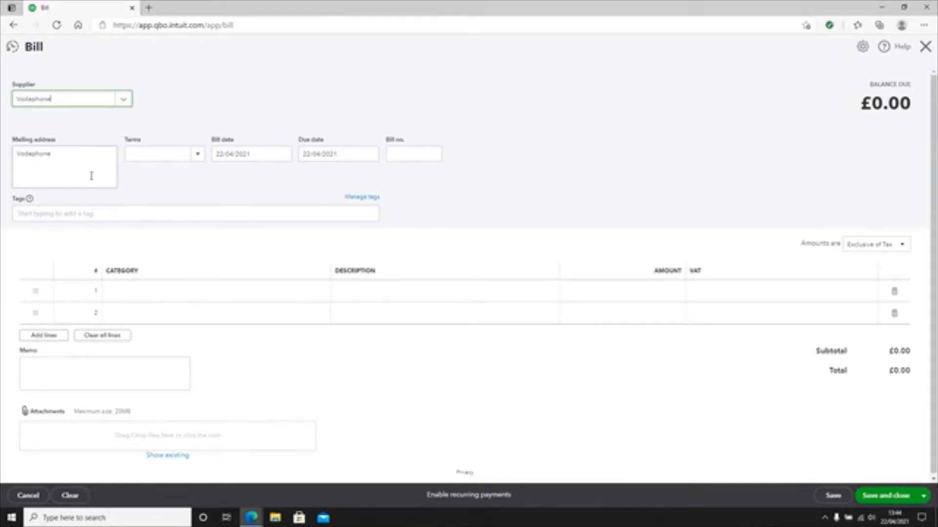
pyautogui.click(198, 154)
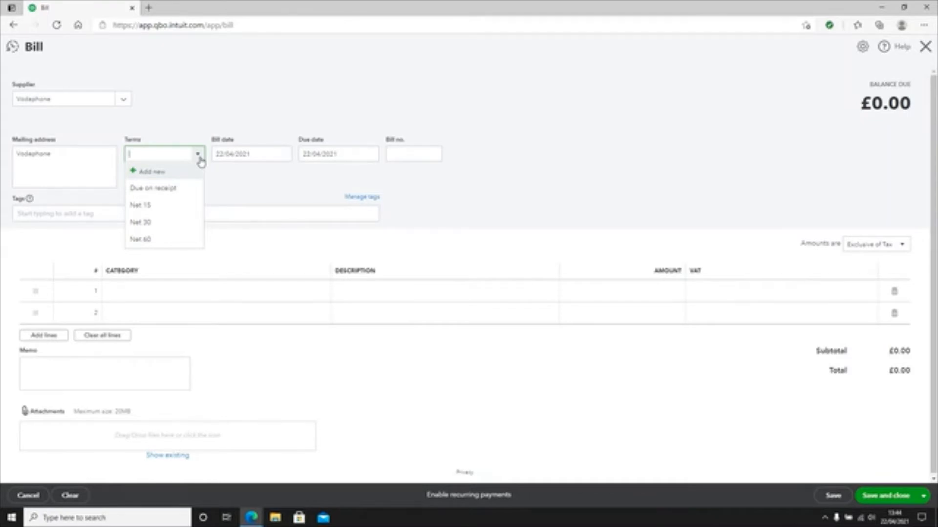
pyautogui.moveTo(181, 192)
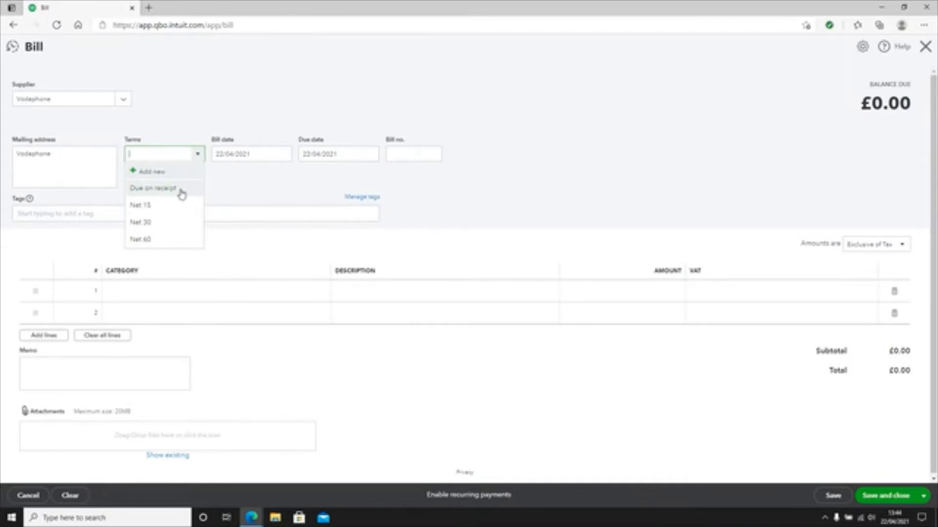
pyautogui.moveTo(170, 223)
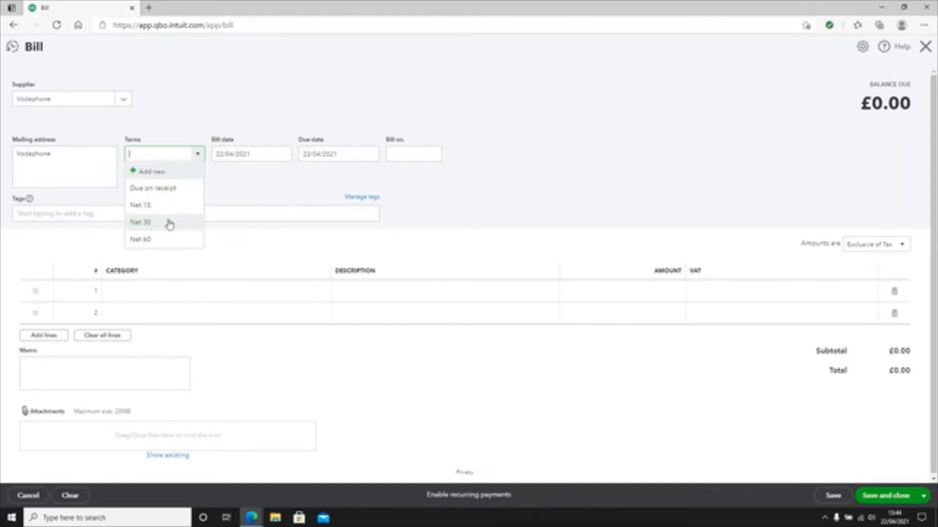
# Set Net 30 terms, bill date 01/03/2021 and bill number 123456
pyautogui.click(140, 223)
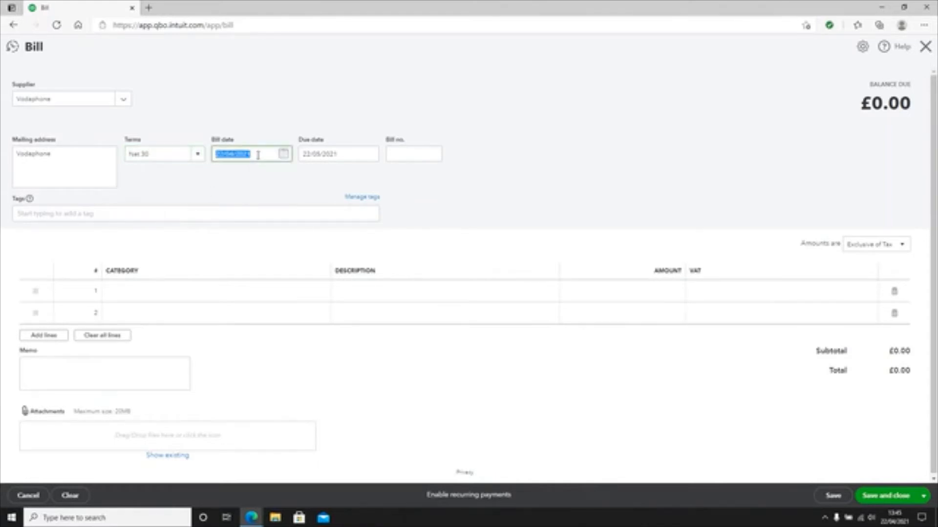
pyautogui.write('01/03/2021')
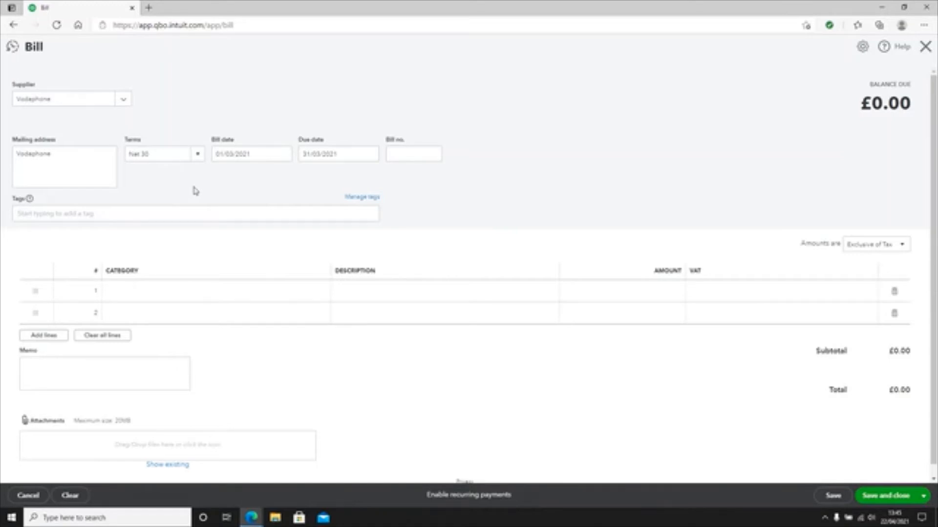
pyautogui.click(413, 154)
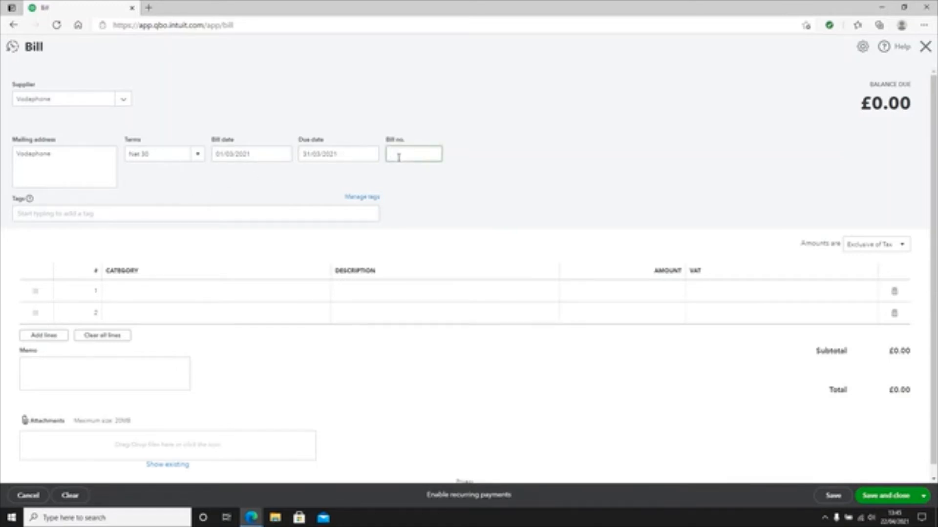
pyautogui.write('123456')
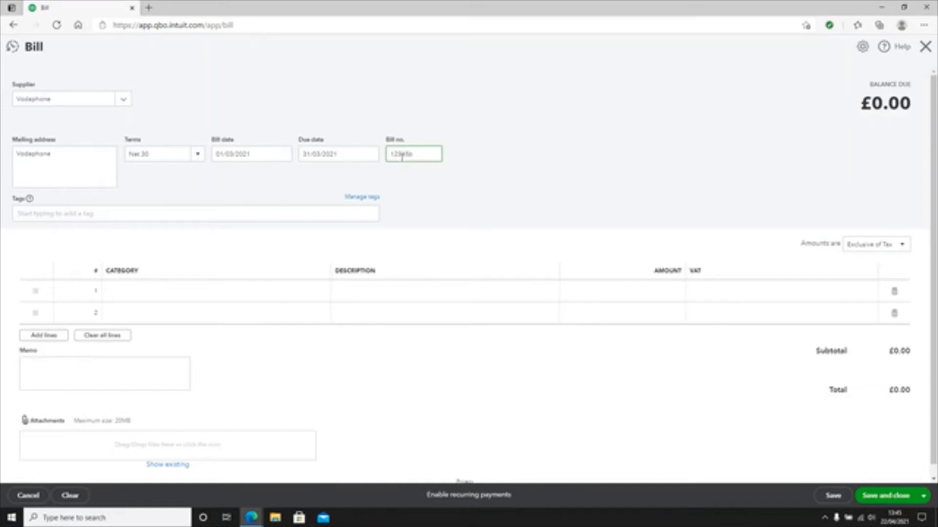
pyautogui.click(520, 164)
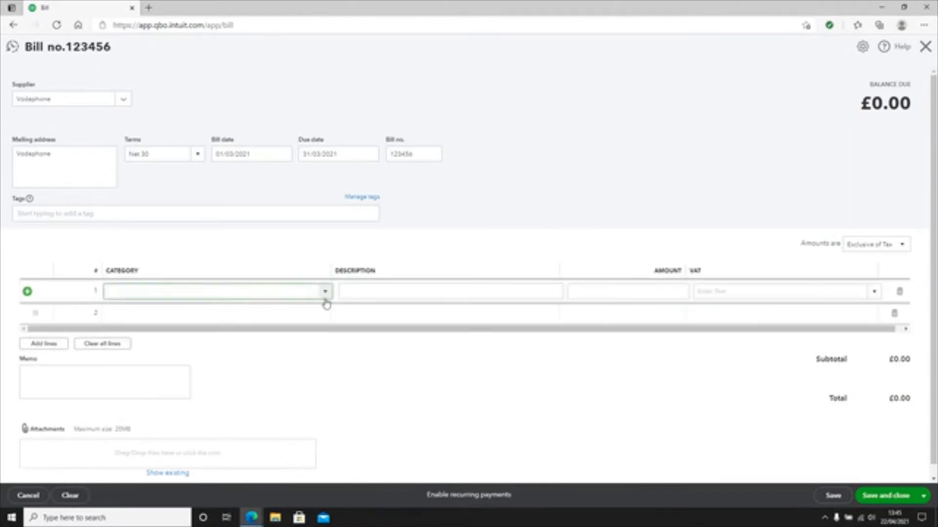
# Fill line 1 with the Telephone category, 'February phone bill' description and 100.00 amount
pyautogui.write('Telephone')
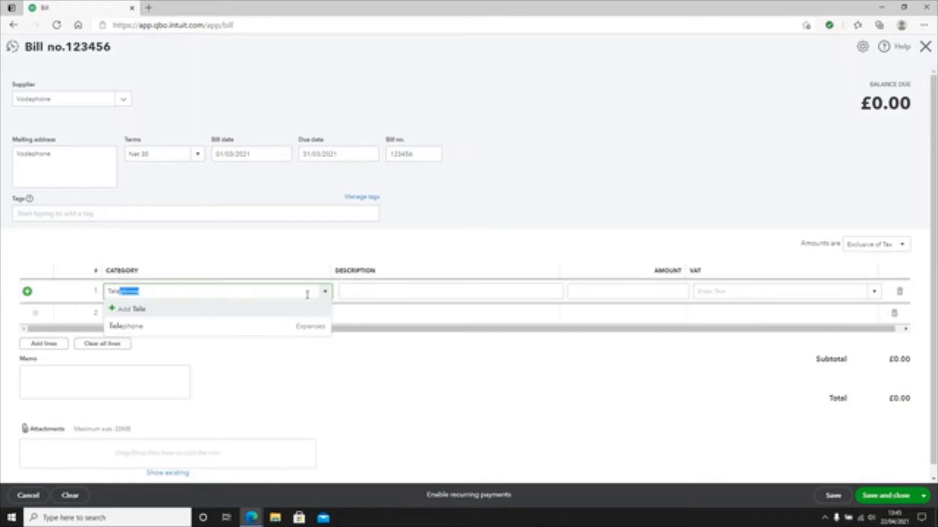
pyautogui.click(125, 326)
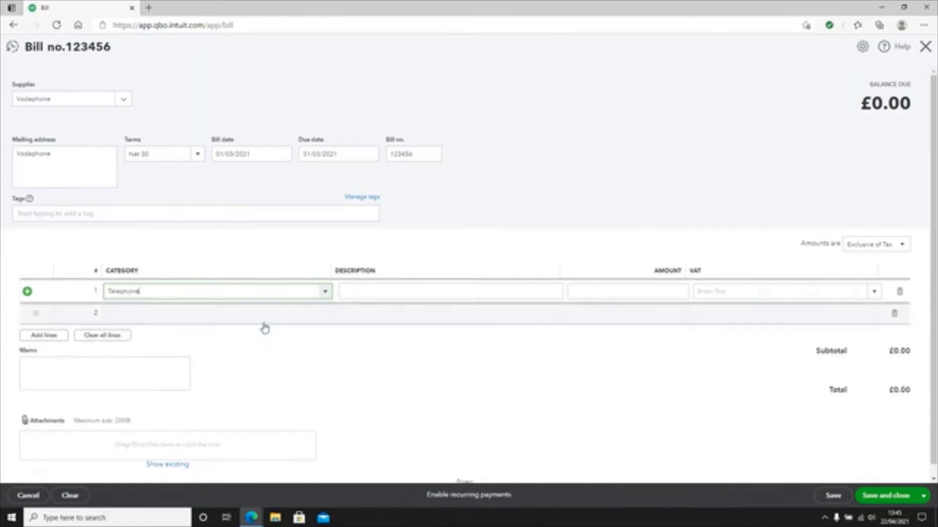
pyautogui.click(448, 291)
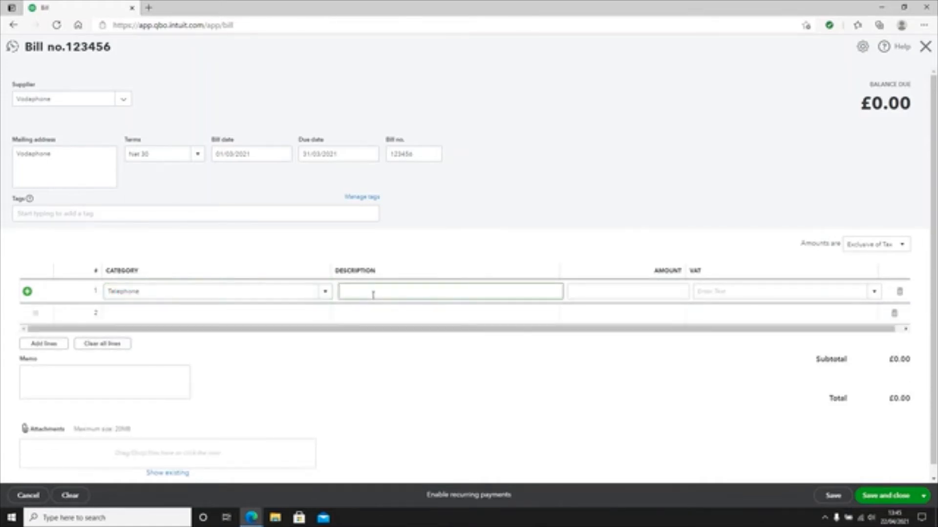
pyautogui.write('Field')
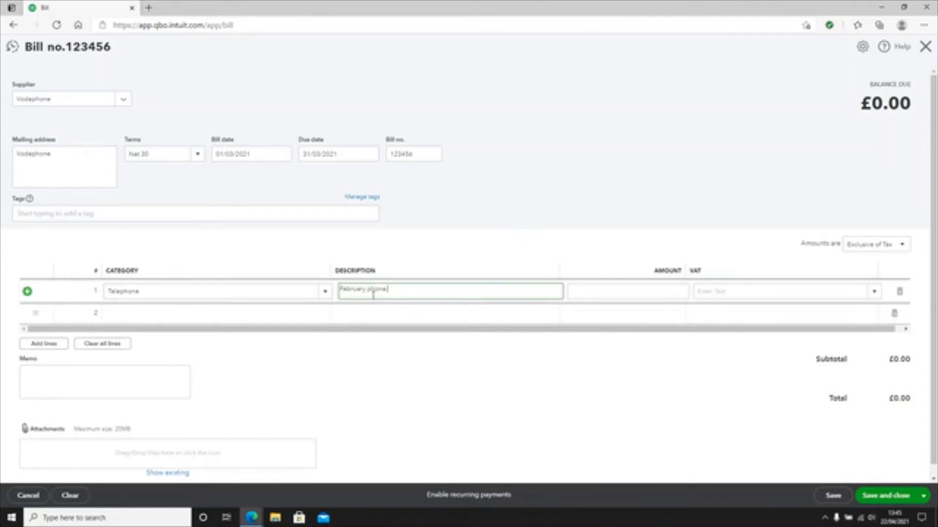
pyautogui.write('bill')
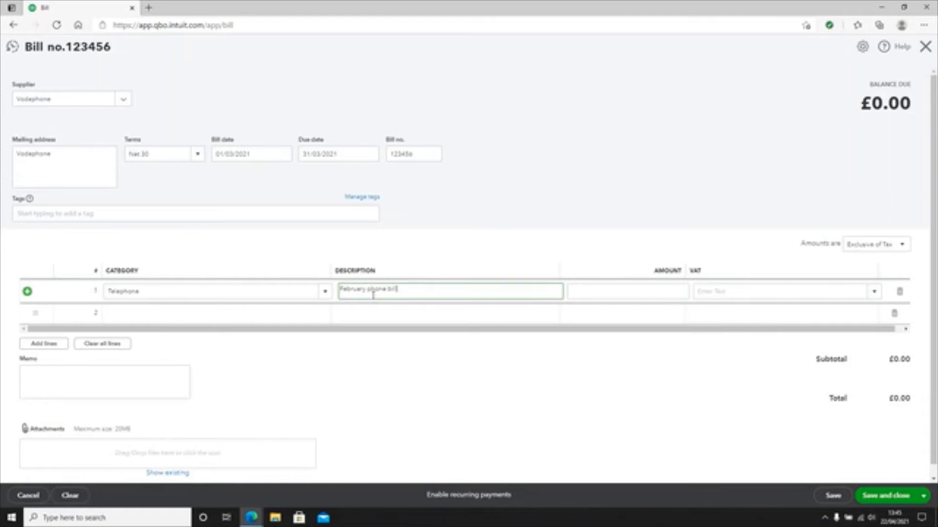
pyautogui.click(626, 292)
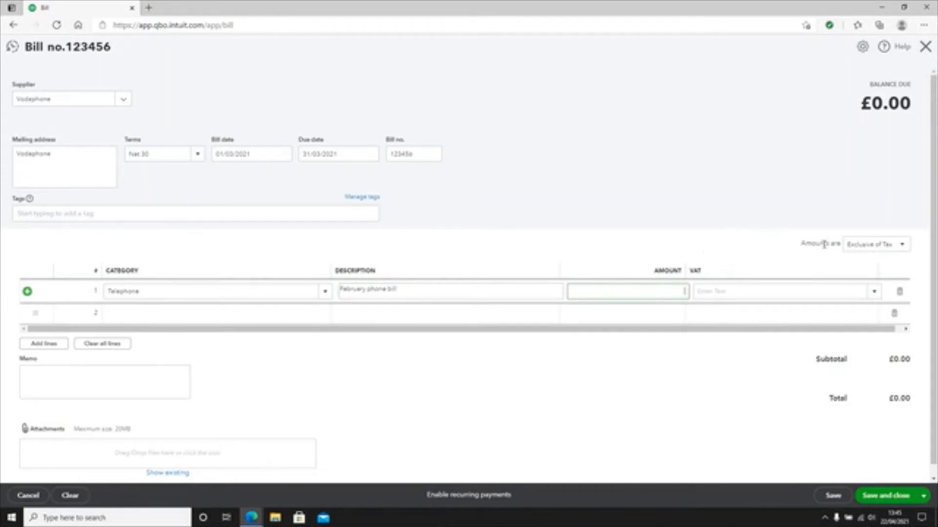
pyautogui.moveTo(868, 262)
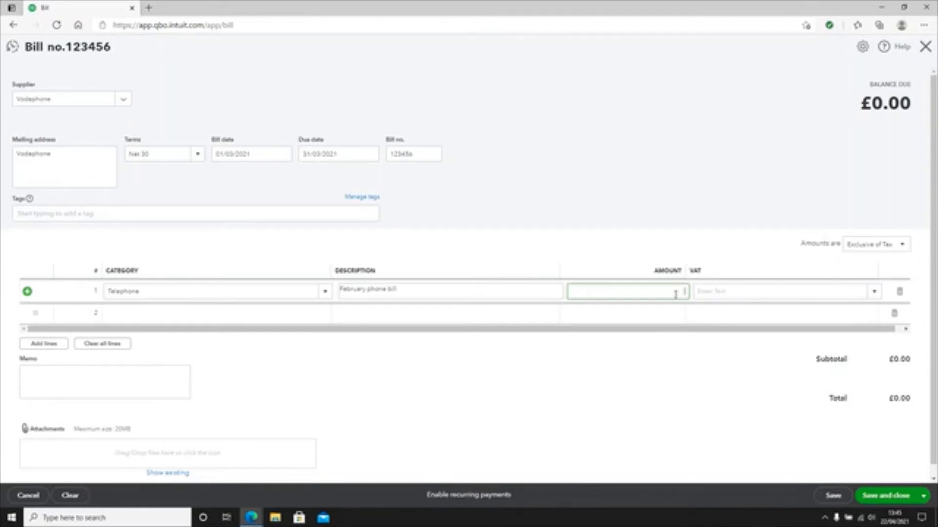
pyautogui.write('100.00')
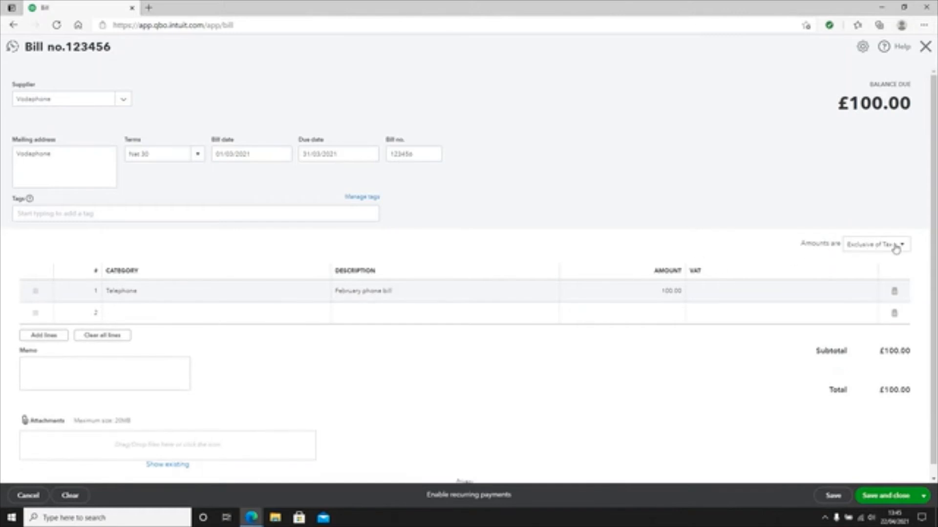
# Apply 20.0% S VAT to the Telephone line, making the total £120.00
pyautogui.click(875, 245)
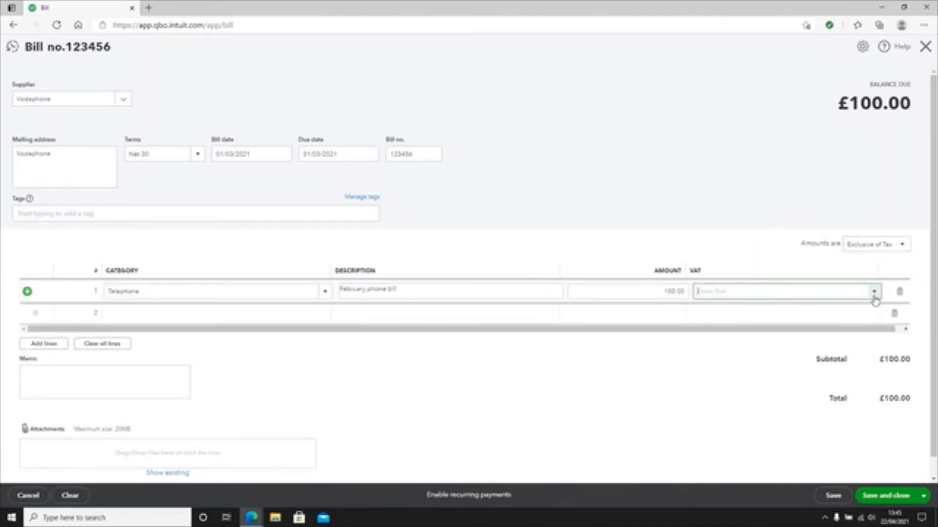
pyautogui.click(874, 292)
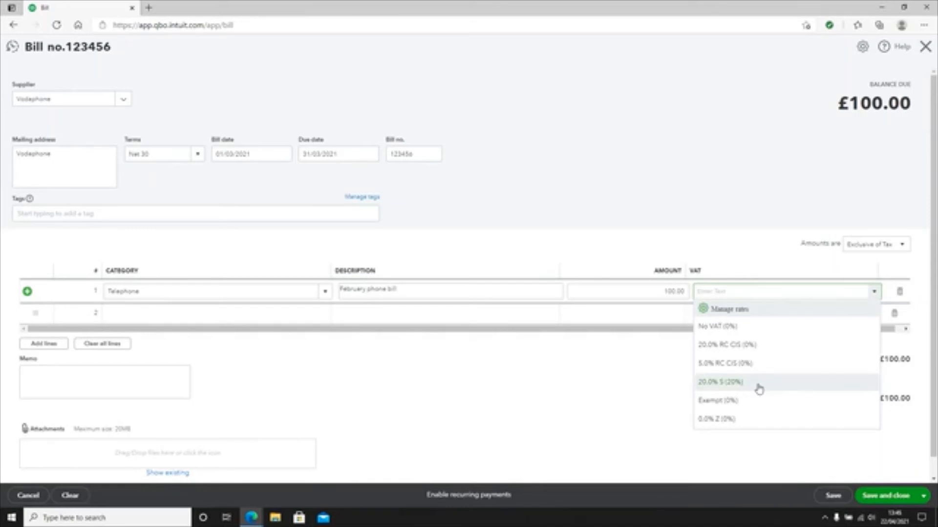
pyautogui.click(720, 381)
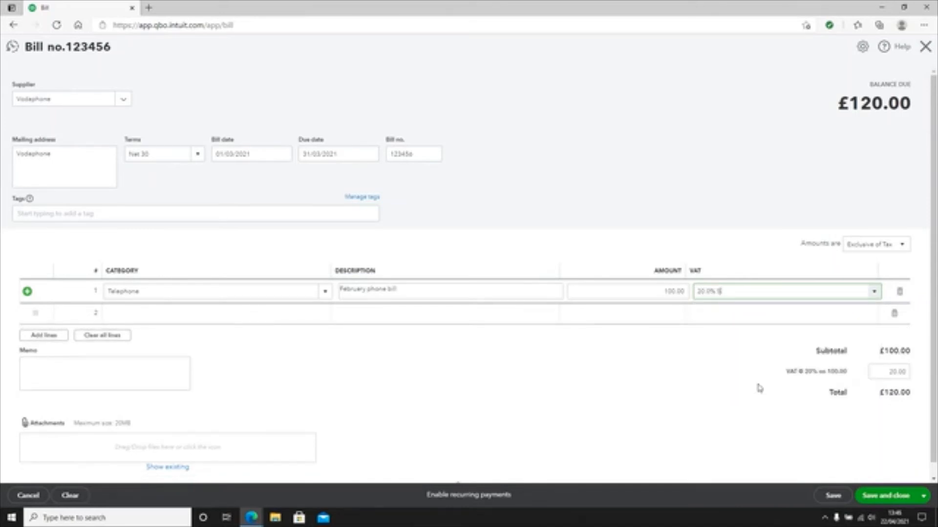
pyautogui.moveTo(768, 394)
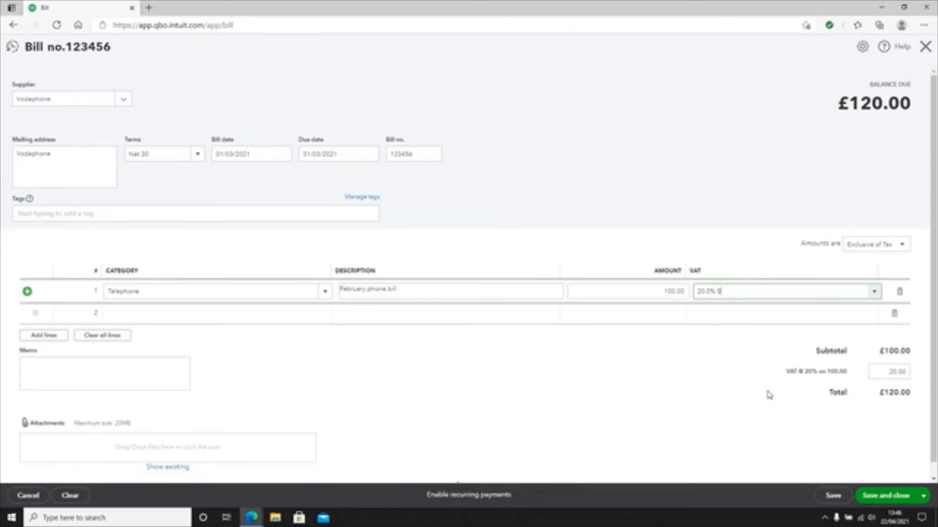
pyautogui.moveTo(602, 392)
pyautogui.write('February phone bill')
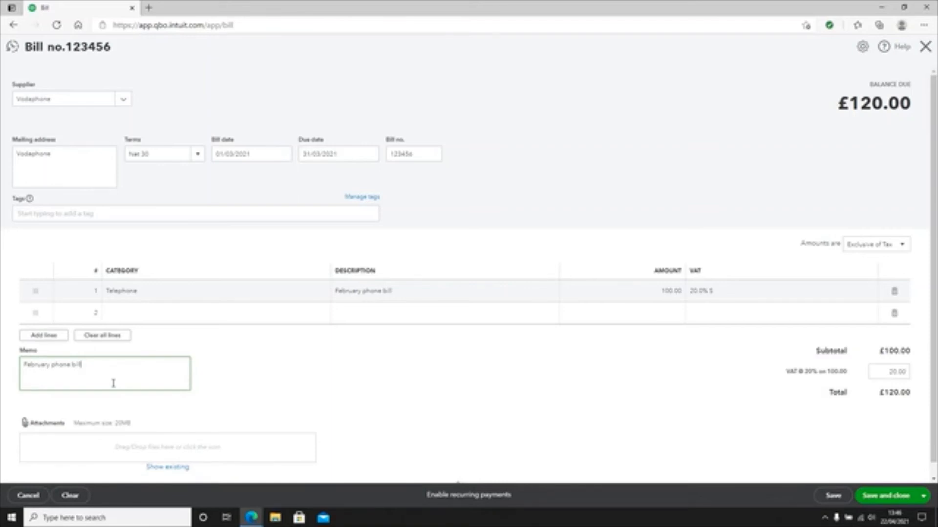
pyautogui.moveTo(158, 389)
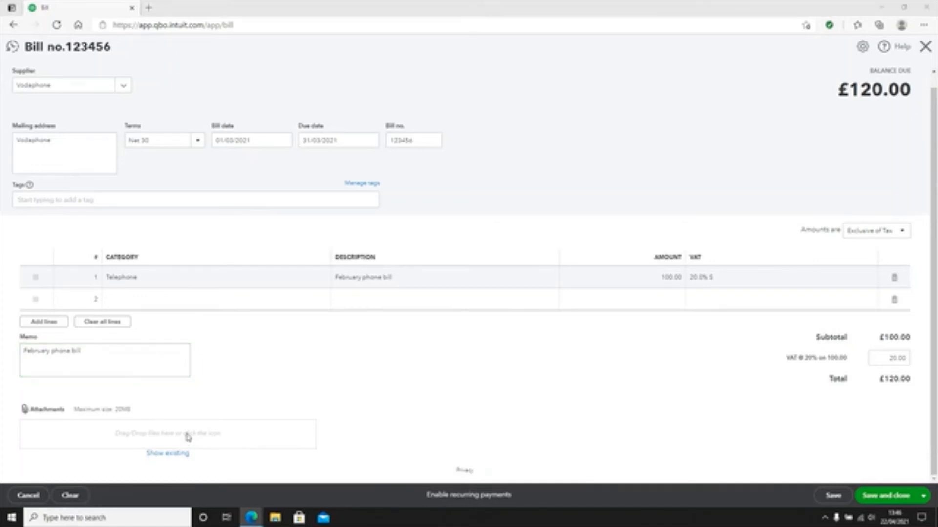
# Attach the Vodaphone Bill Word document to the bill
pyautogui.click(167, 434)
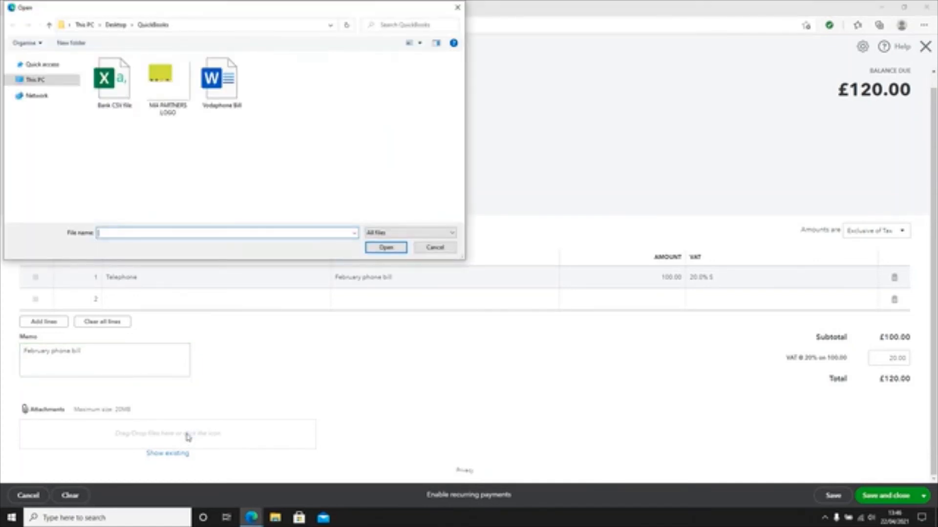
pyautogui.click(221, 78)
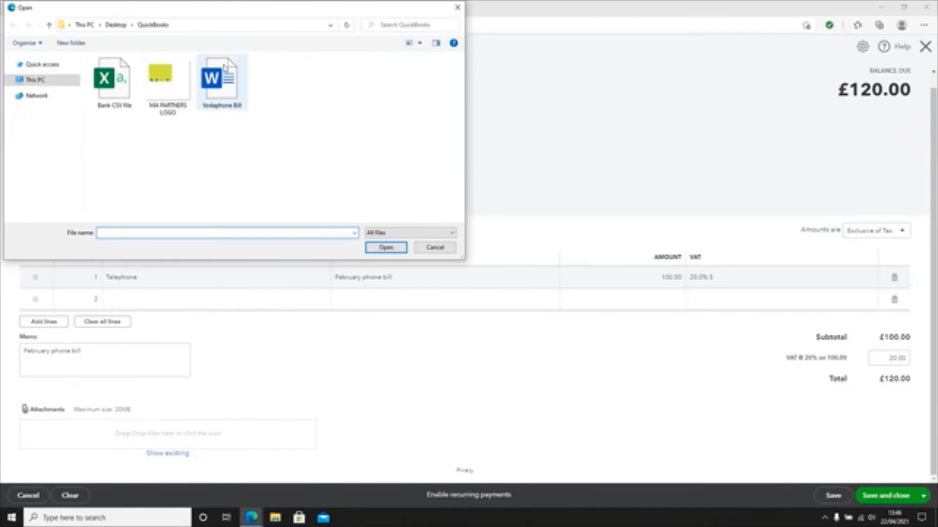
pyautogui.click(221, 78)
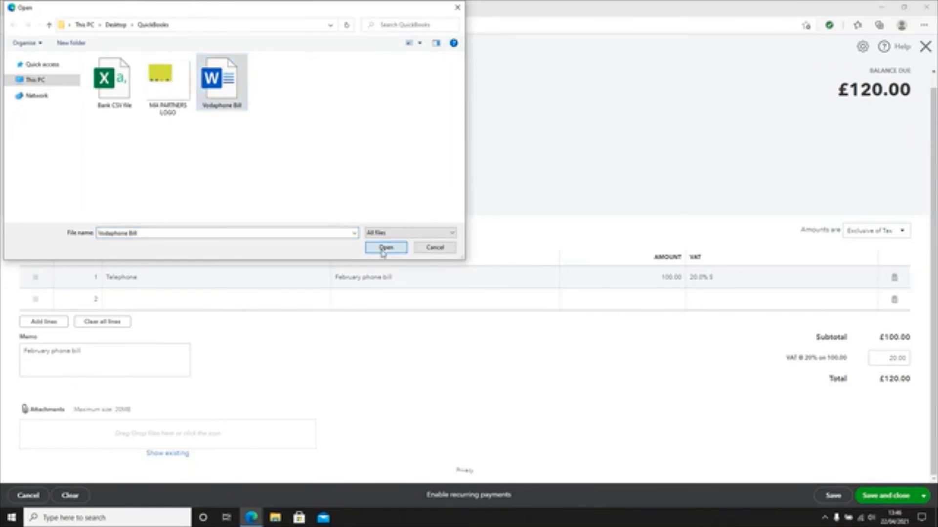
pyautogui.click(385, 247)
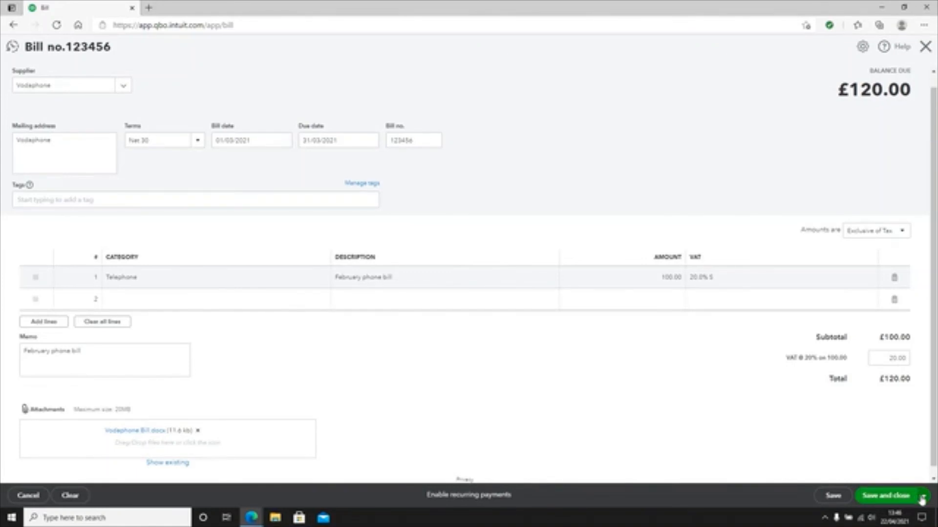
# Save and close bill 123456, returning to the dashboard
pyautogui.click(923, 495)
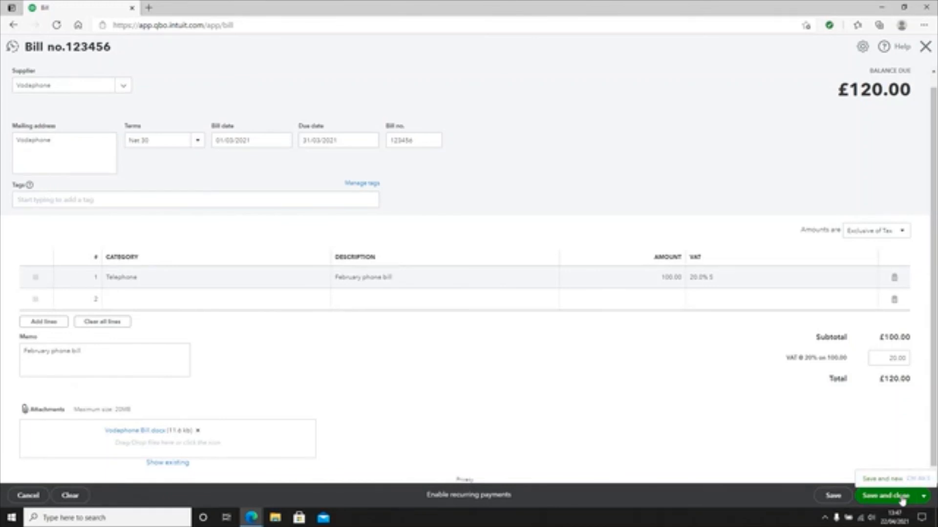
pyautogui.click(885, 495)
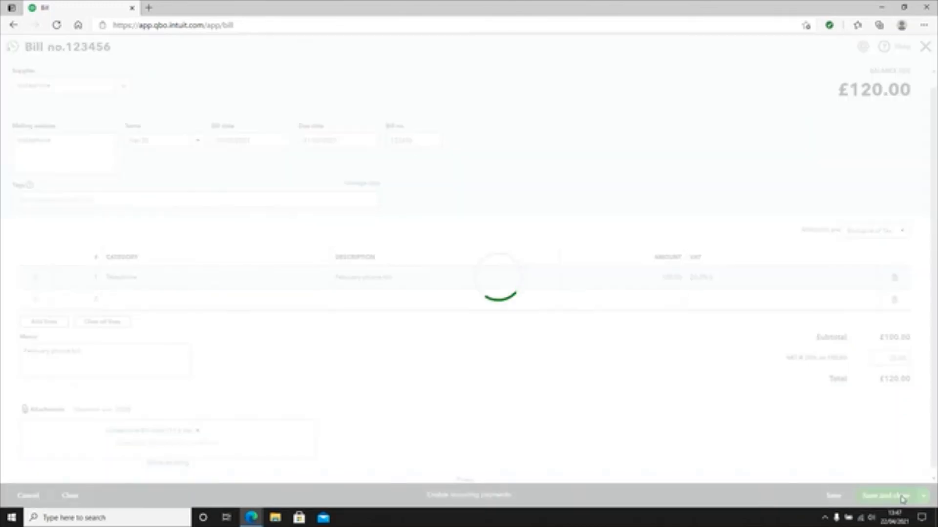
pyautogui.click(887, 496)
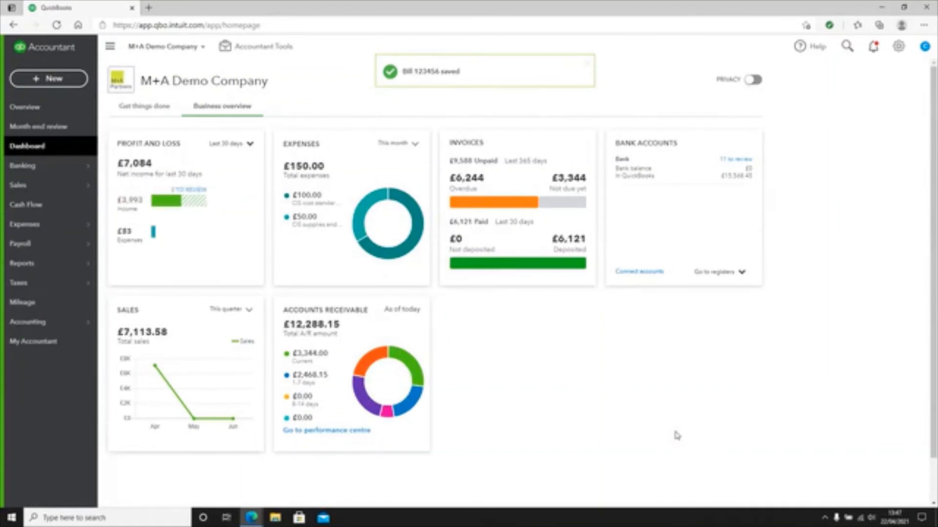